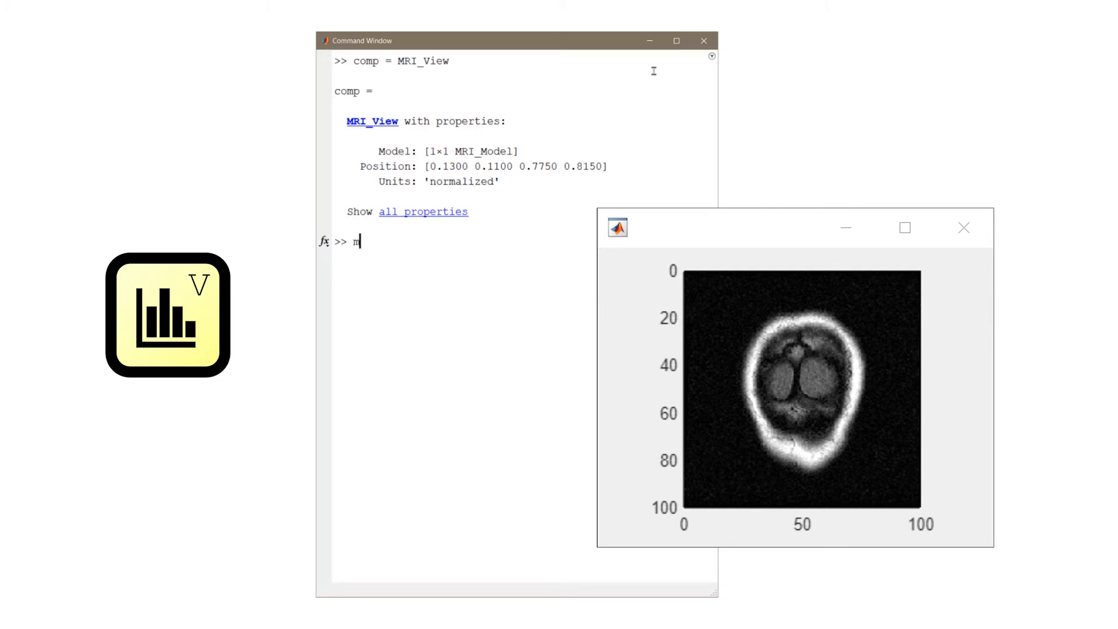
- Assign m = comp.Model and query m.Slice to display the MRI_Model's Data, WorldExtent and Slice
type("= comp.Model")
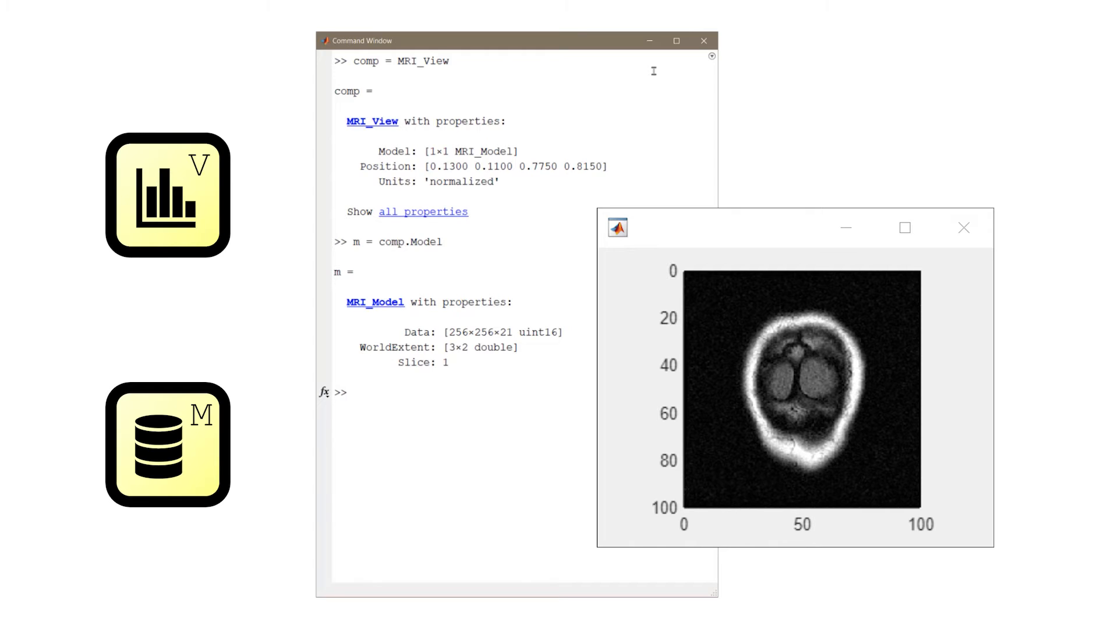
type("m.Slic")
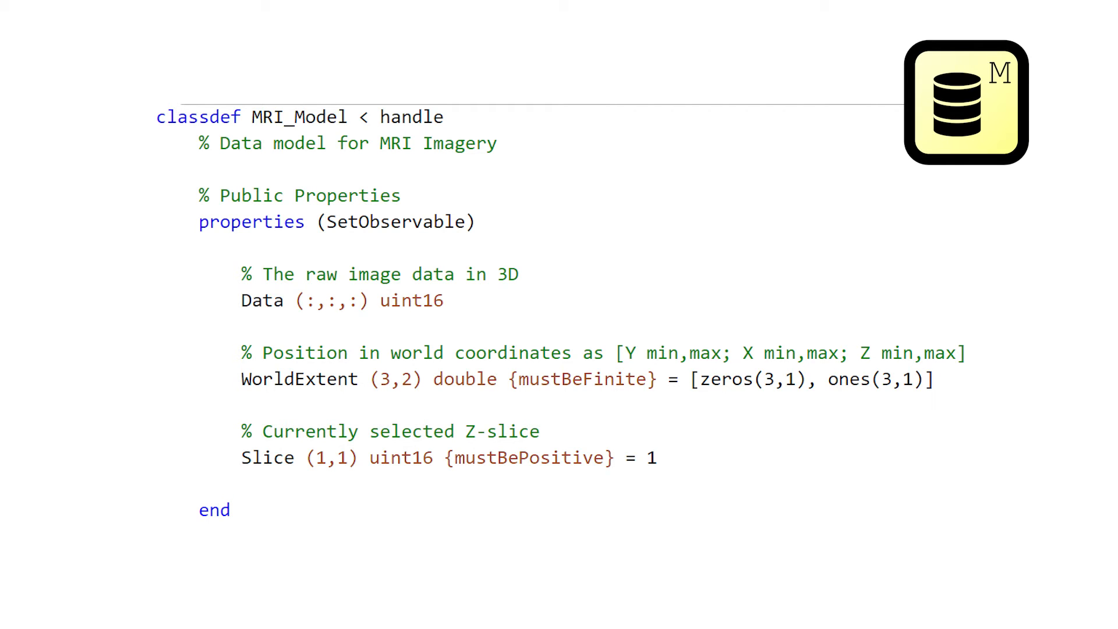
- Highlight the 'properties (SetObservable)' line in MRI_Model.m marking Data, WorldExtent and Slice observable
double_click(252, 222)
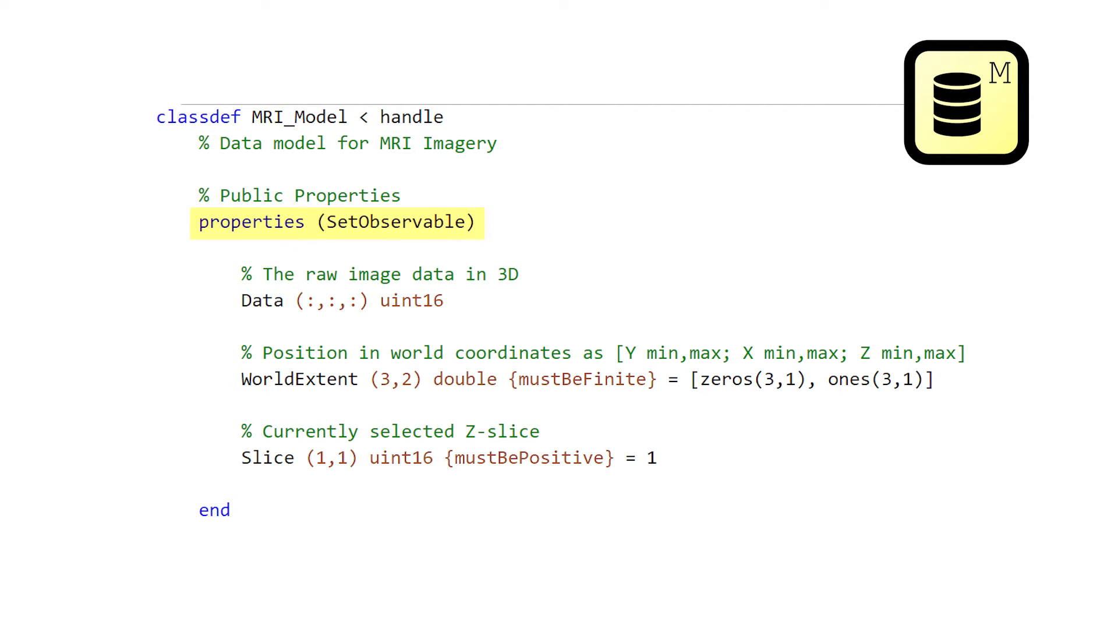